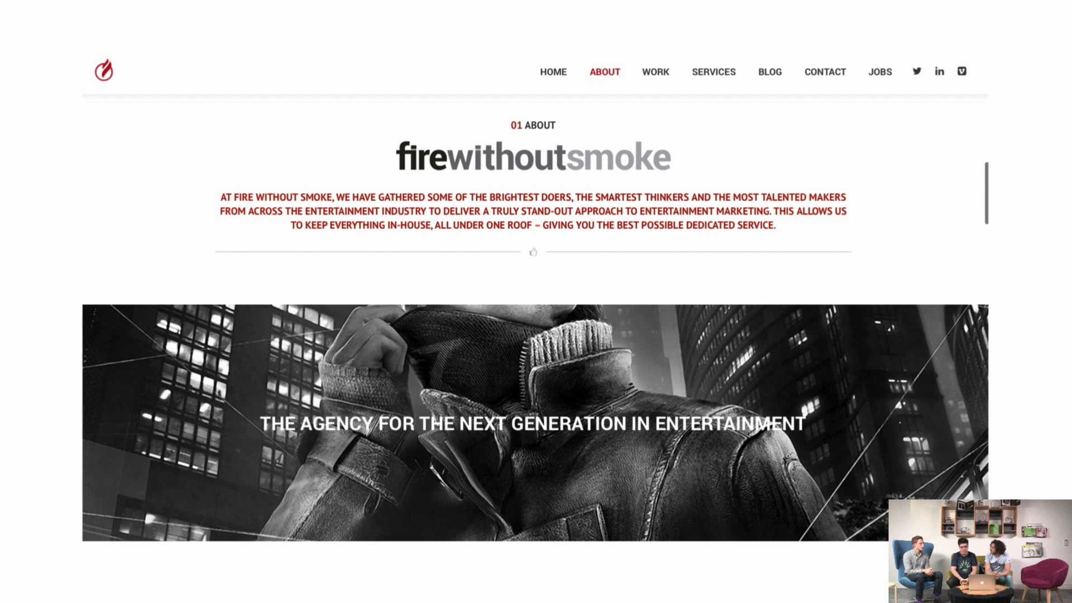
{"action": "scroll", "scroll_direction": "down", "scroll_amount": 3}
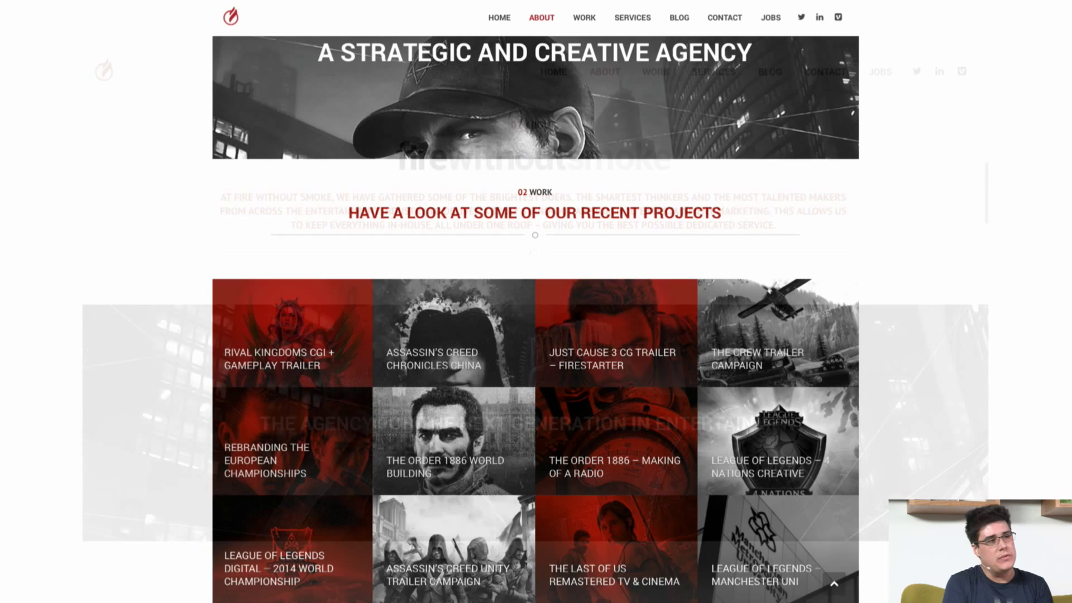